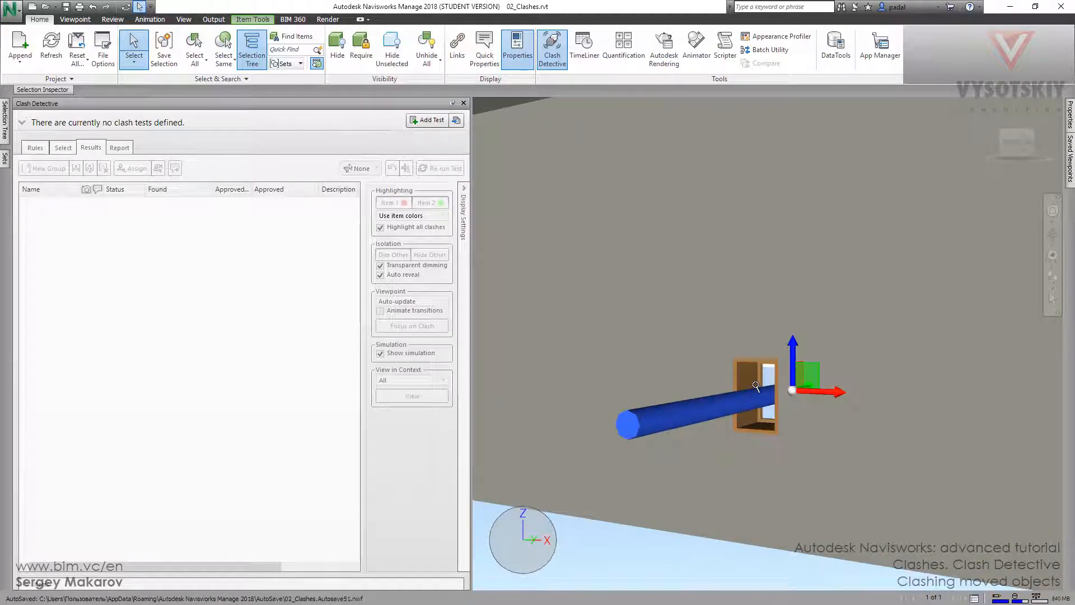
- Add a new clash test, Test 1, with the Pipe Types item as Selection A
left_click(427, 120)
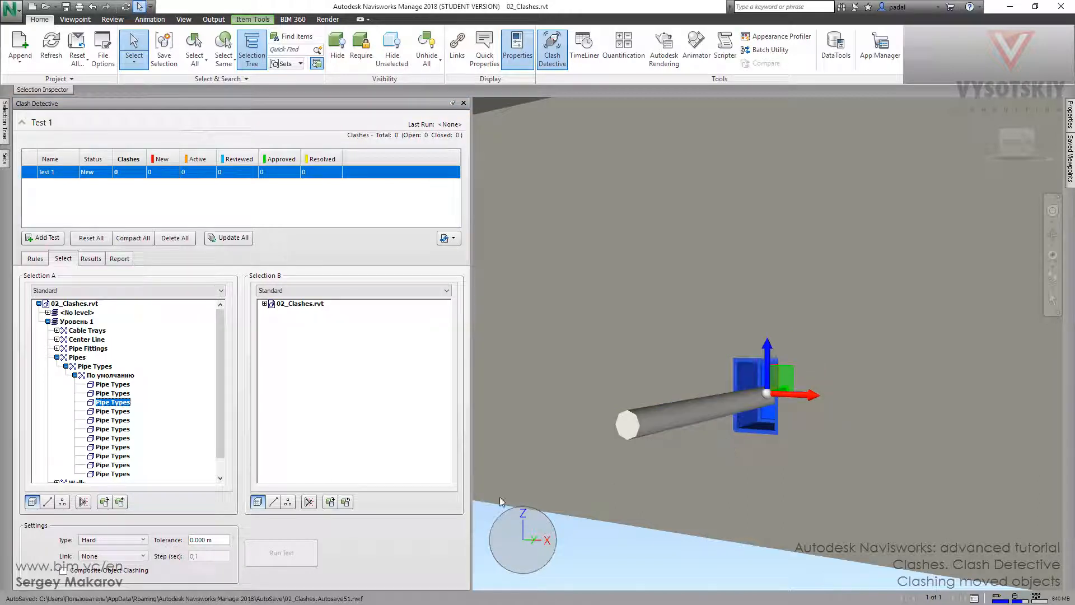
- Set the window item as Selection B and run Test 1, reporting one new hard clash
left_click(330, 502)
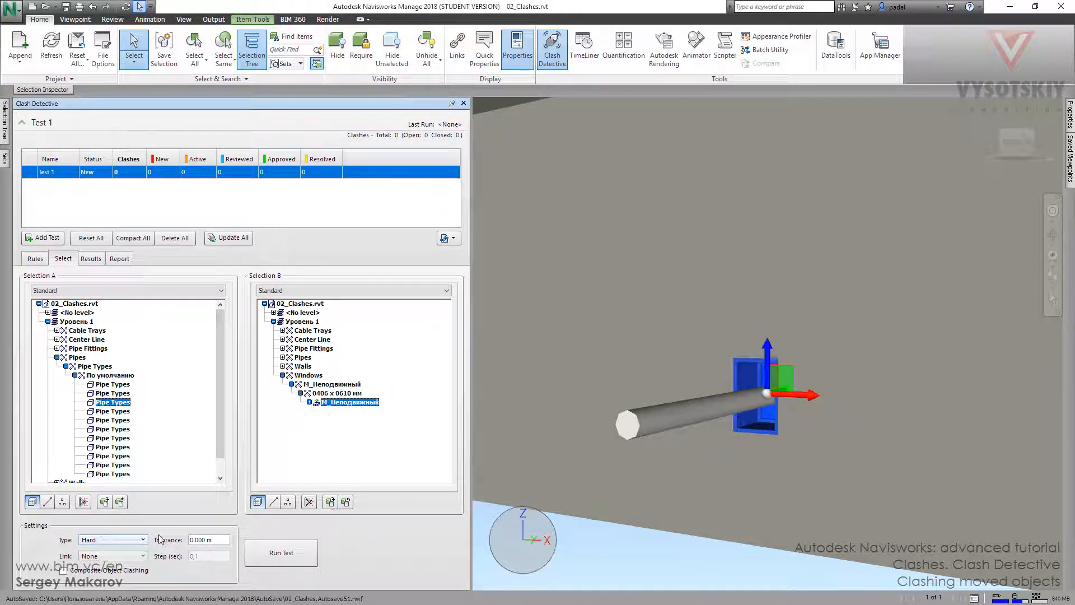
left_click(280, 552)
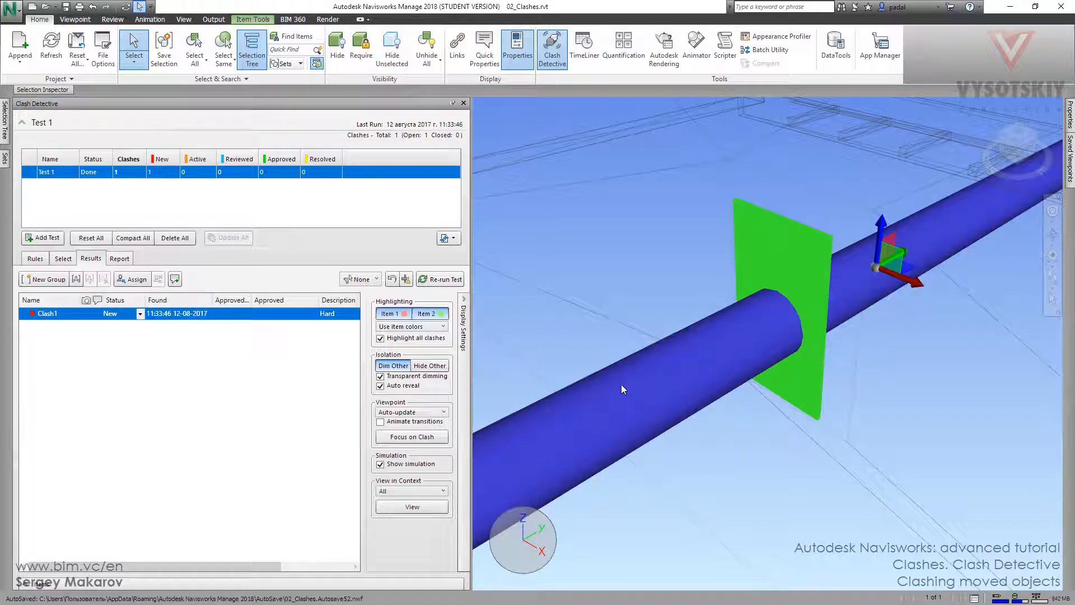
- Move the pipe clear of the window and rerun Test 1 so Clash1 shows Resolved
left_click(252, 19)
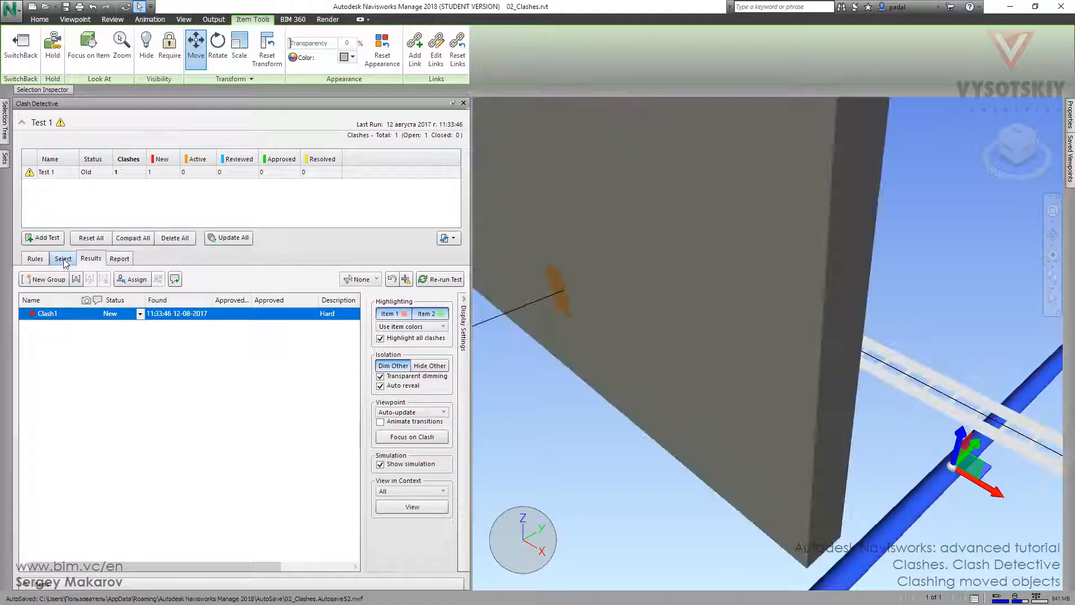
left_click(63, 257)
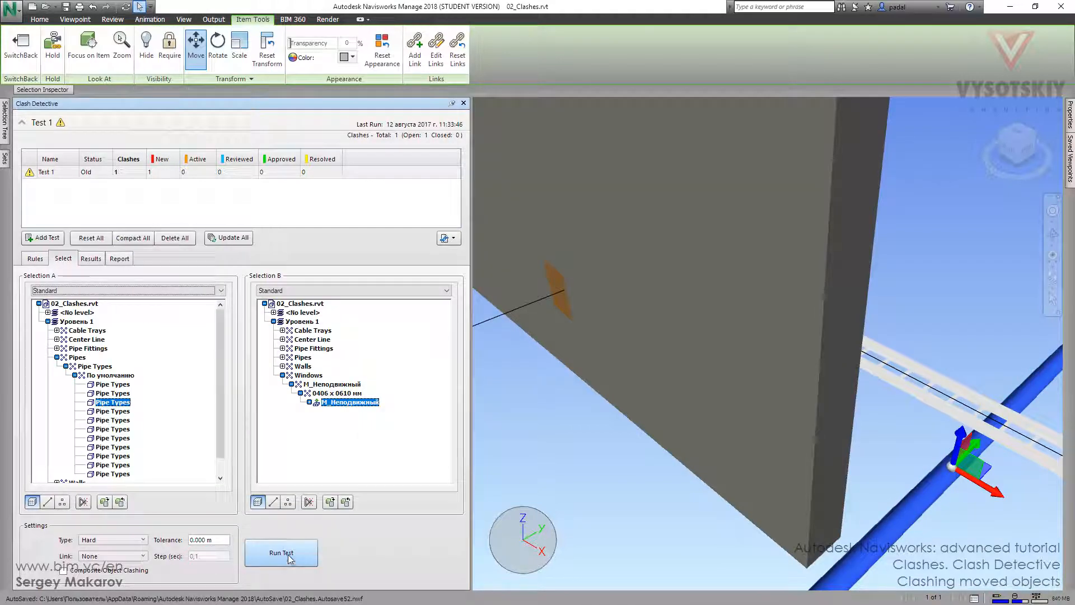
left_click(280, 553)
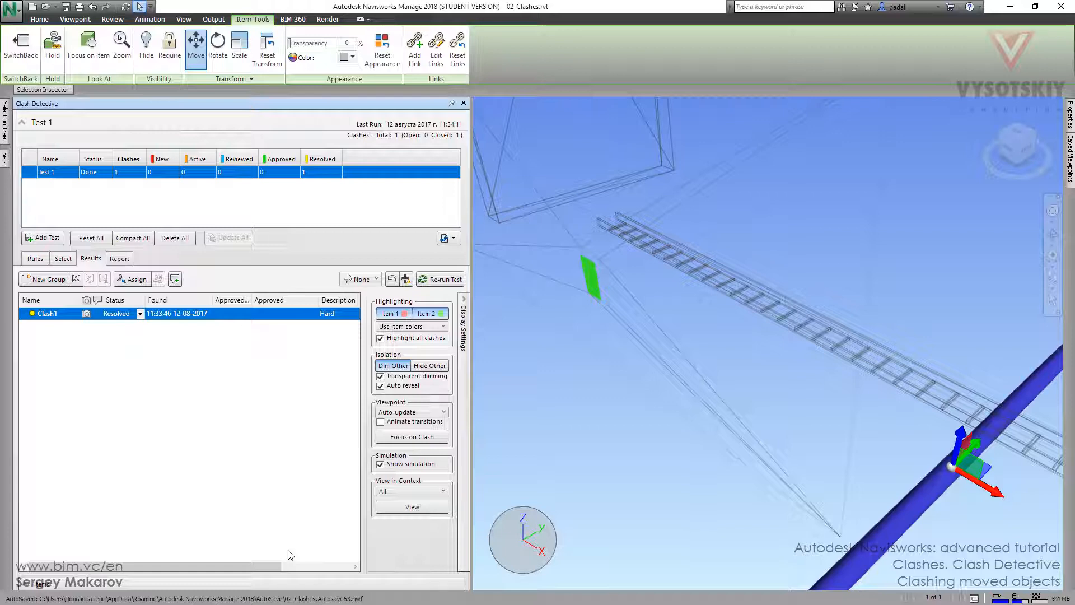